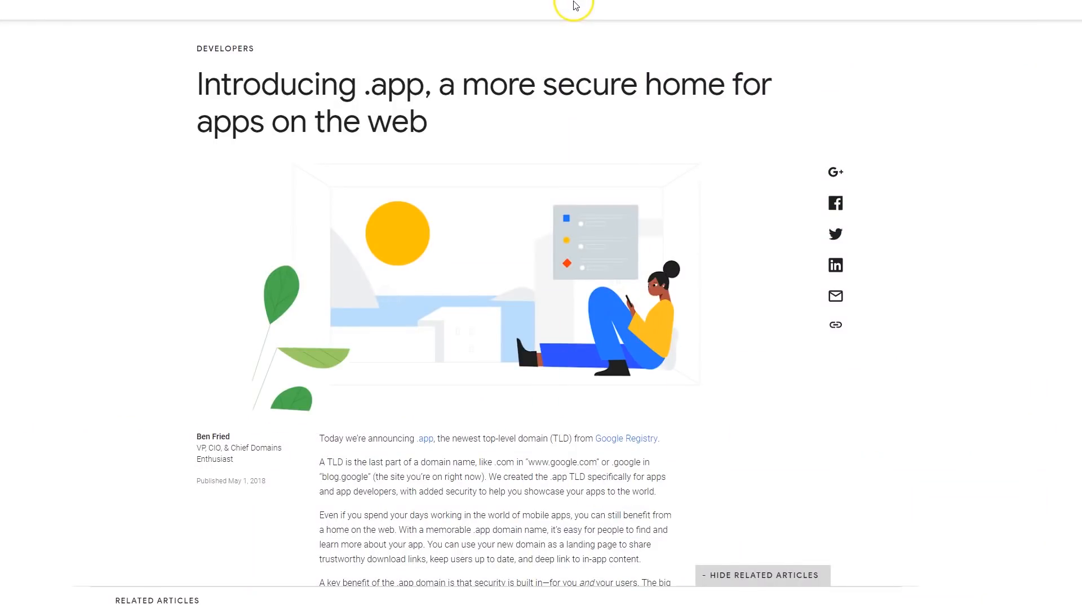
{"action": "mouse_move", "coordinate": [515, 65]}
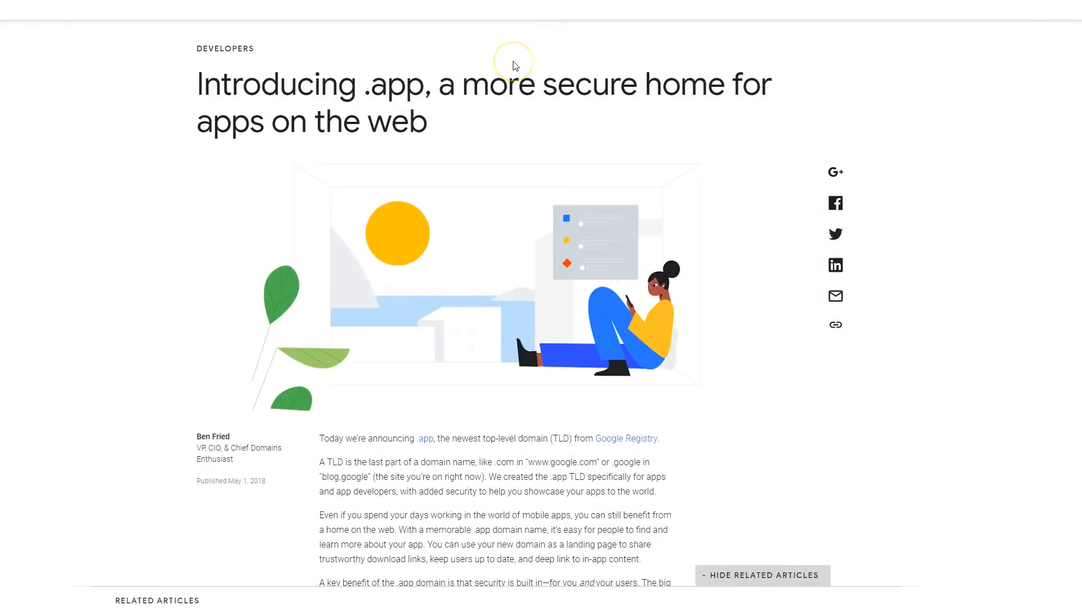
{"action": "mouse_move", "coordinate": [452, 109]}
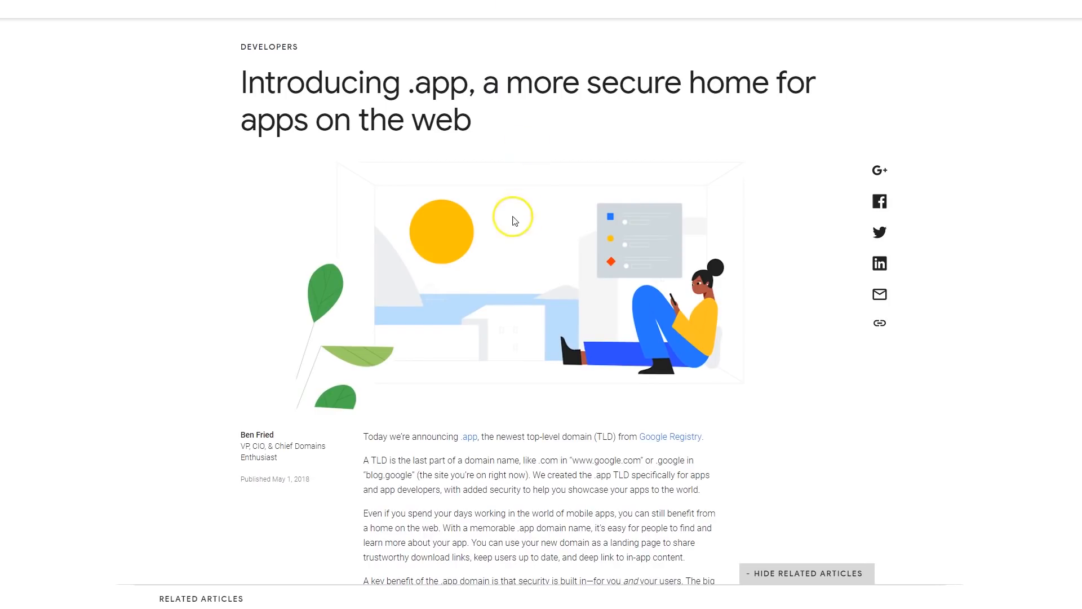
{"action": "mouse_move", "coordinate": [372, 232]}
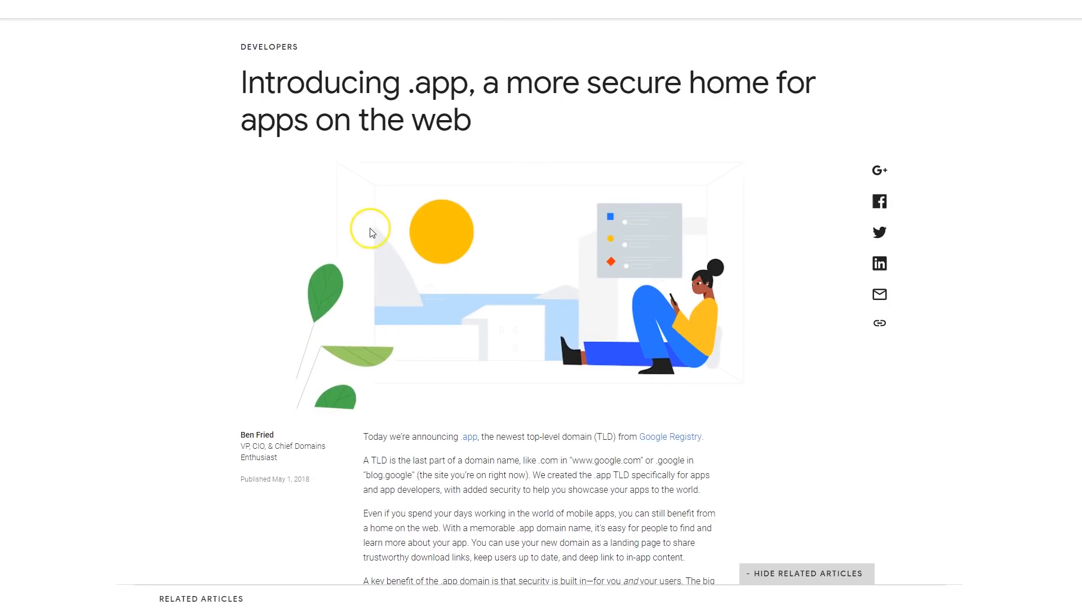
{"action": "mouse_move", "coordinate": [295, 94]}
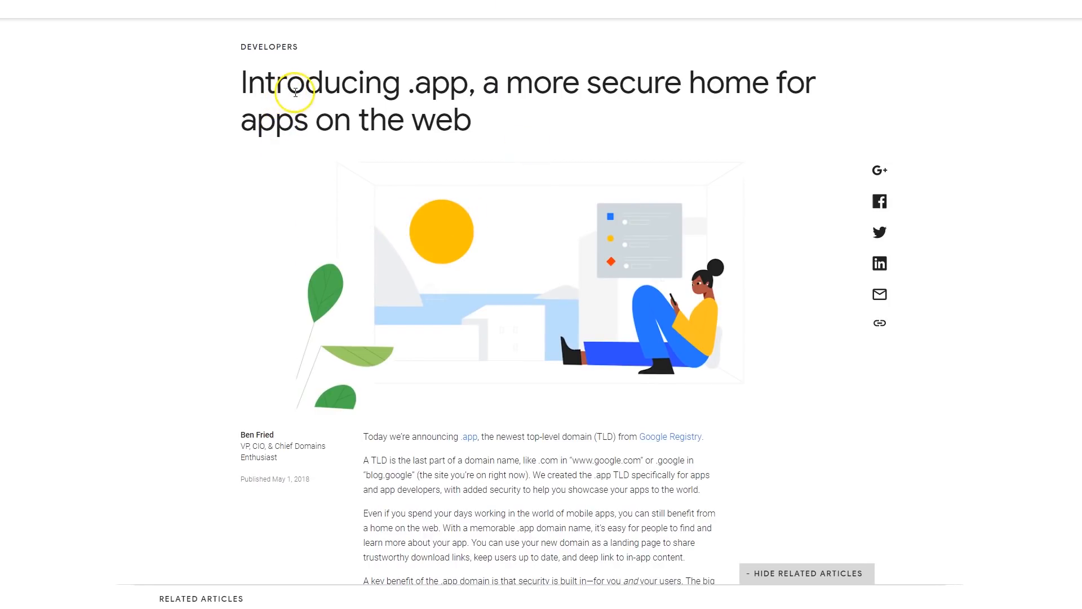
{"action": "mouse_move", "coordinate": [385, 76]}
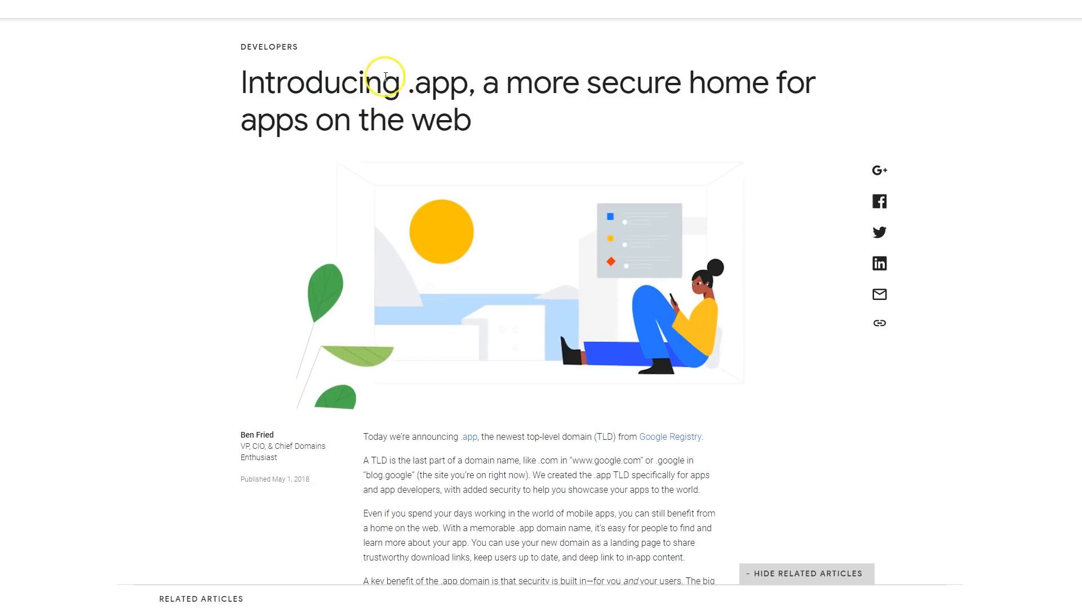
{"action": "mouse_move", "coordinate": [564, 101]}
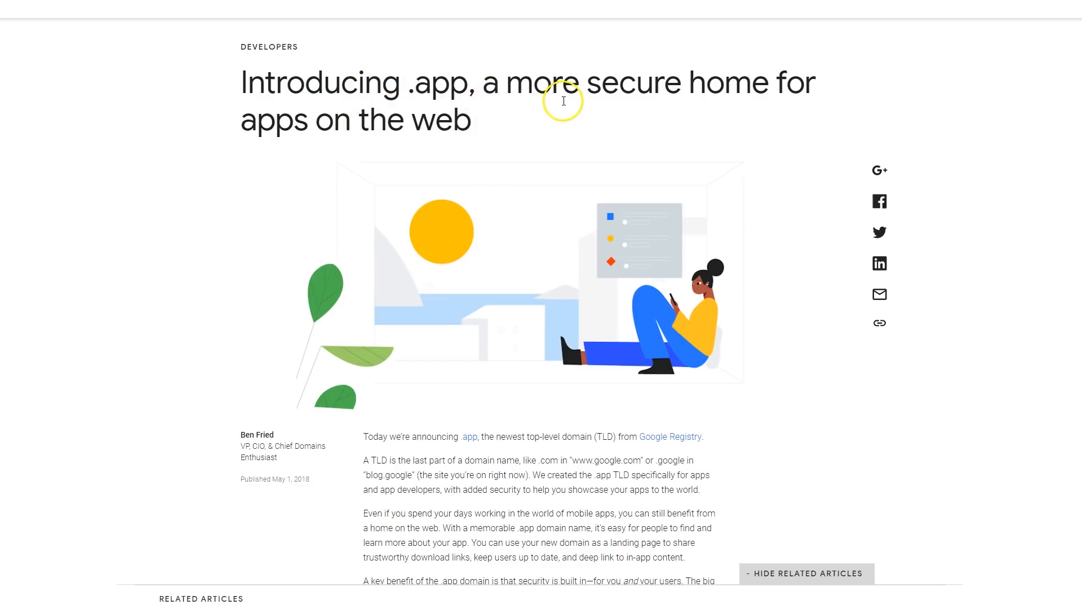
{"action": "mouse_move", "coordinate": [288, 145]}
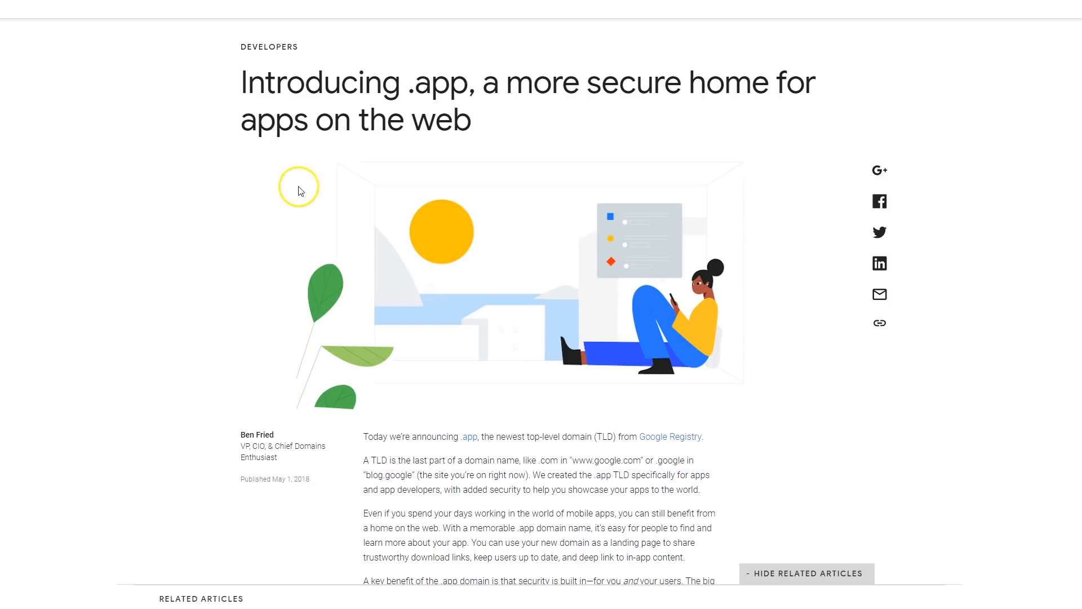
Step: Search get.app for 'codingphase', confirm codingphase.app is available, and close the result
{"action": "scroll", "scroll_direction": "down", "scroll_amount": 3}
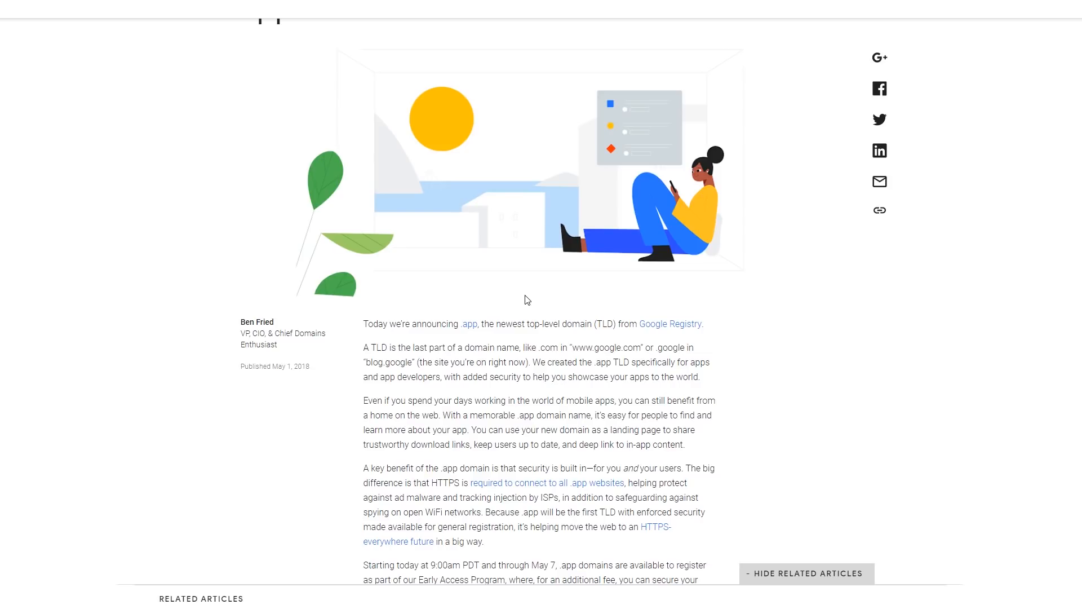
{"action": "scroll", "scroll_direction": "down", "scroll_amount": 3}
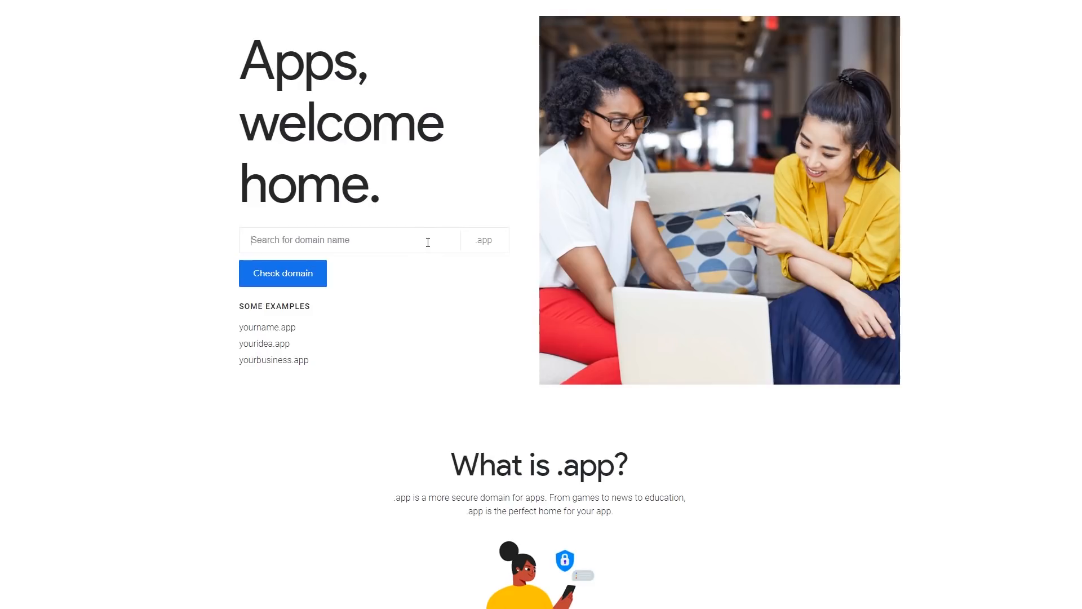
{"action": "type", "text": "codingphase"}
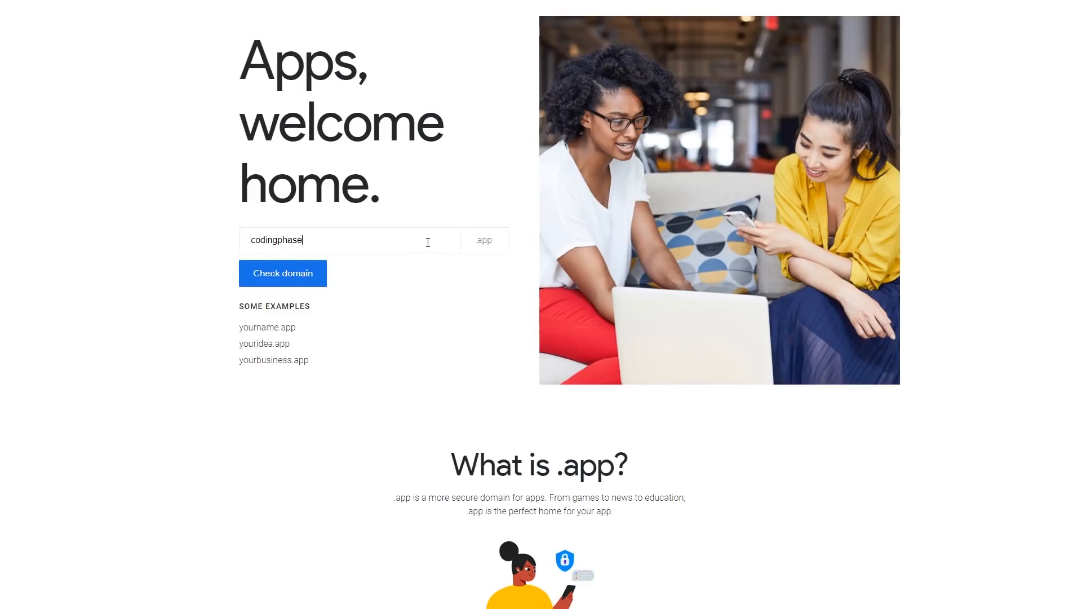
{"action": "left_click", "coordinate": [283, 272]}
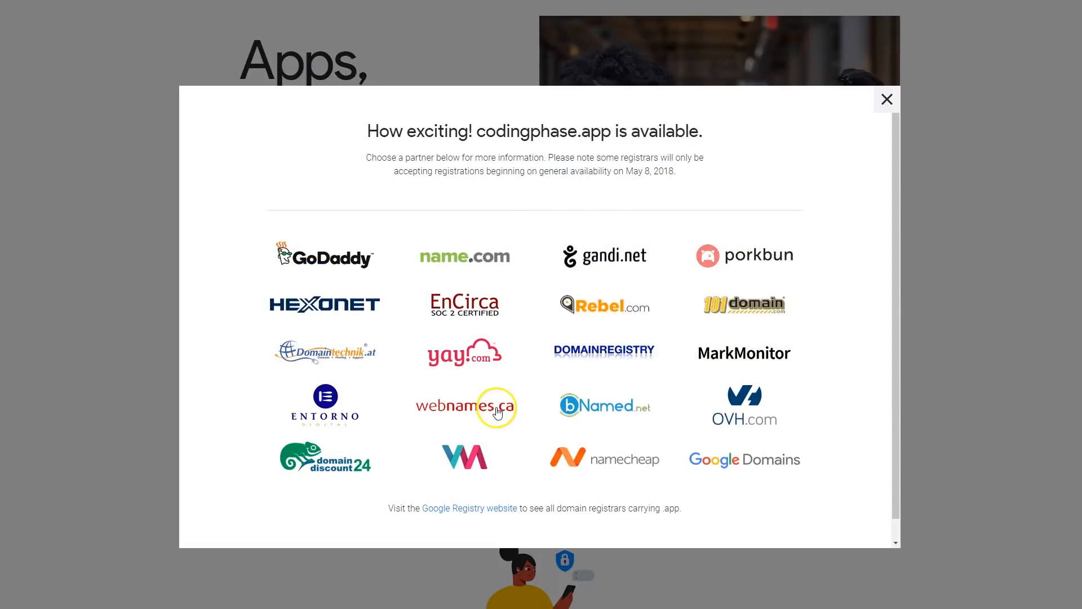
{"action": "mouse_move", "coordinate": [629, 148]}
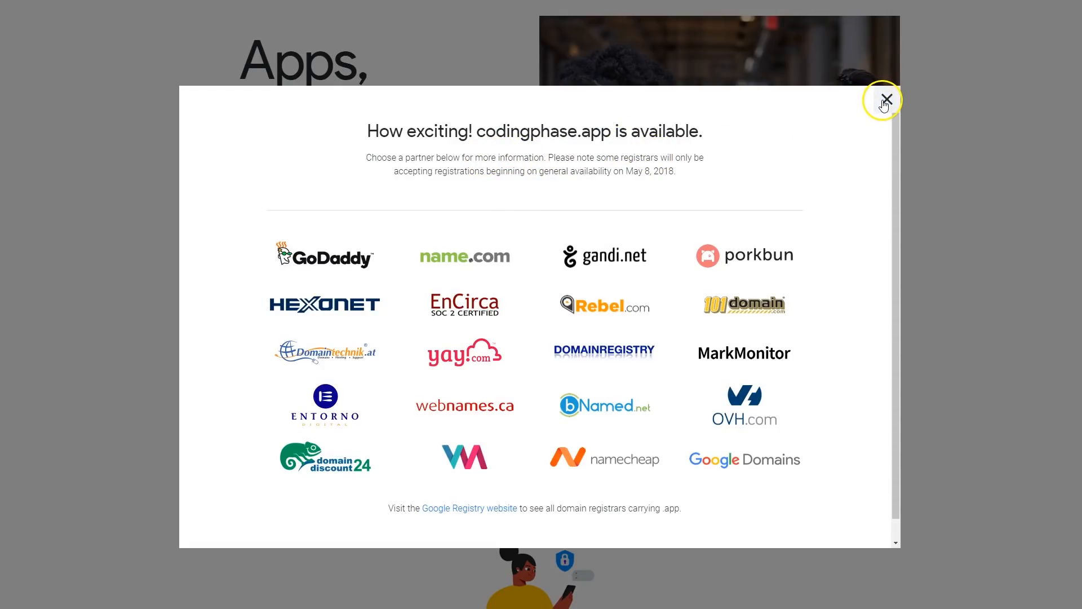
{"action": "left_click", "coordinate": [887, 99]}
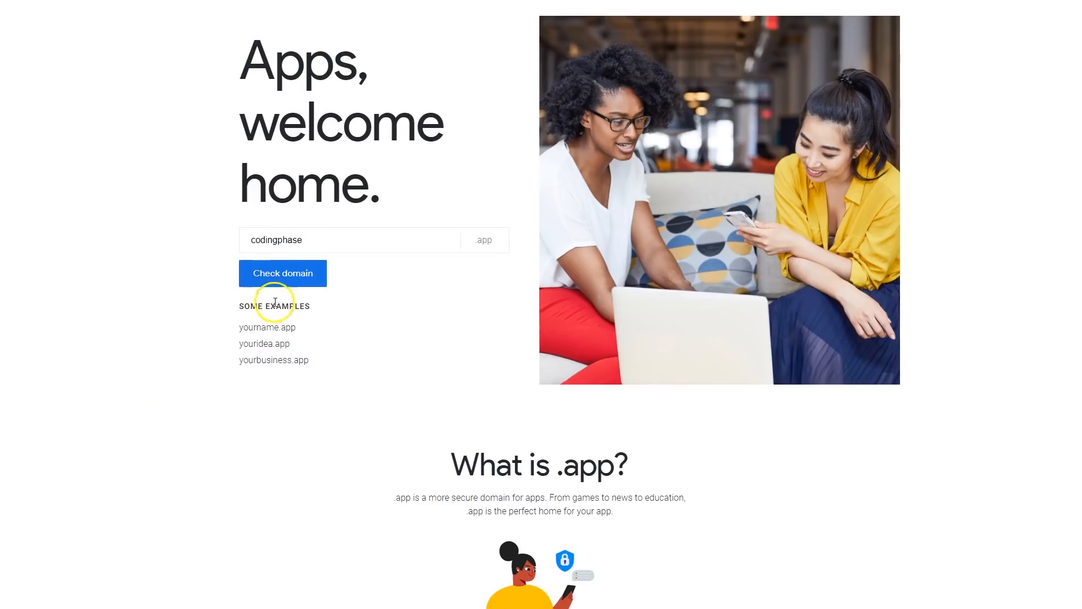
{"action": "mouse_move", "coordinate": [419, 458]}
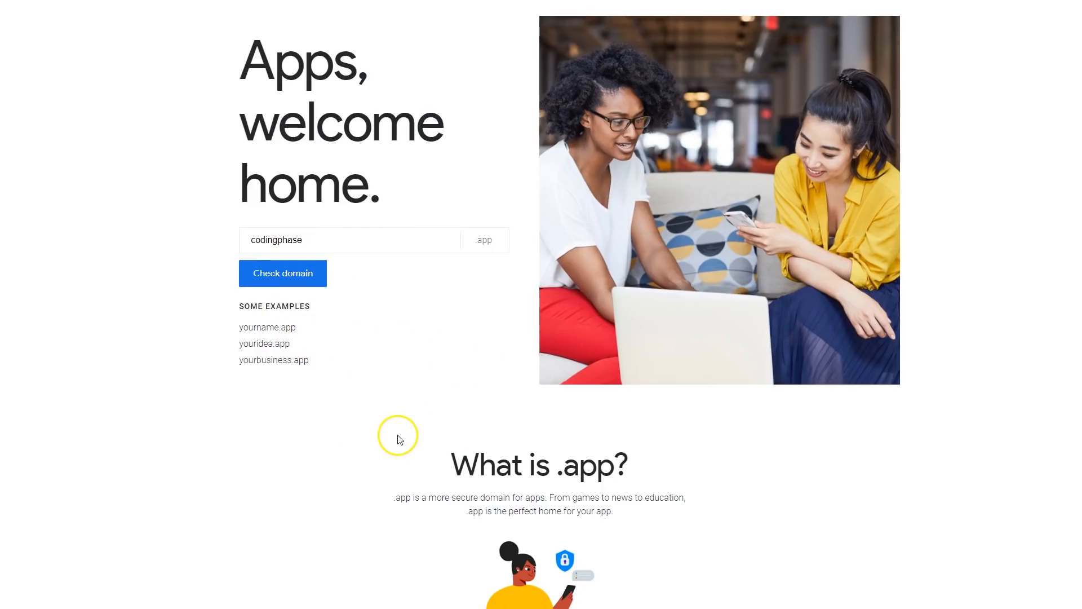
{"action": "mouse_move", "coordinate": [356, 445]}
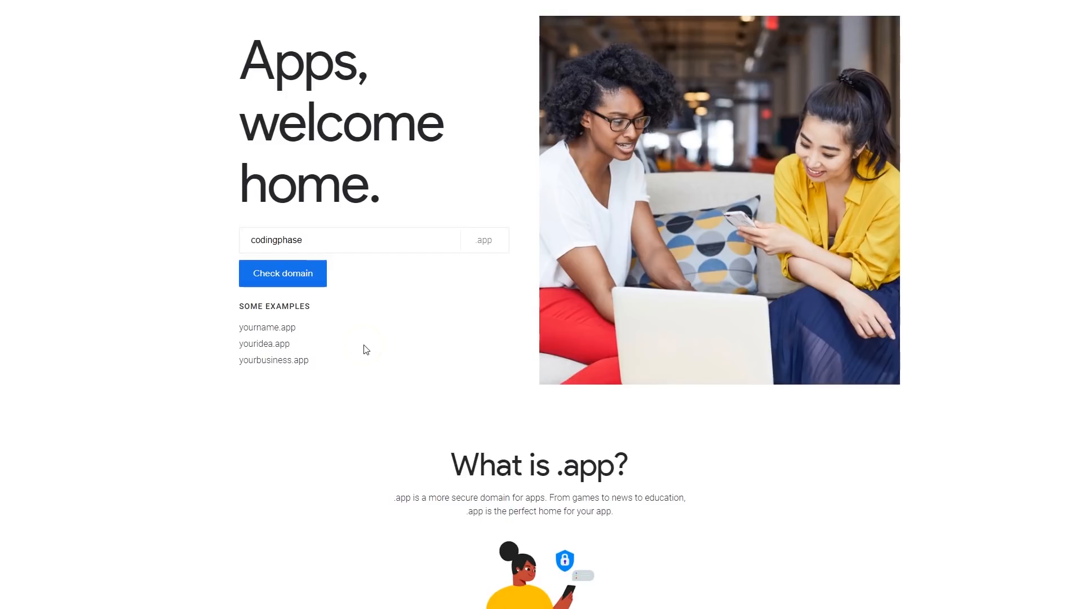
{"action": "mouse_move", "coordinate": [361, 354]}
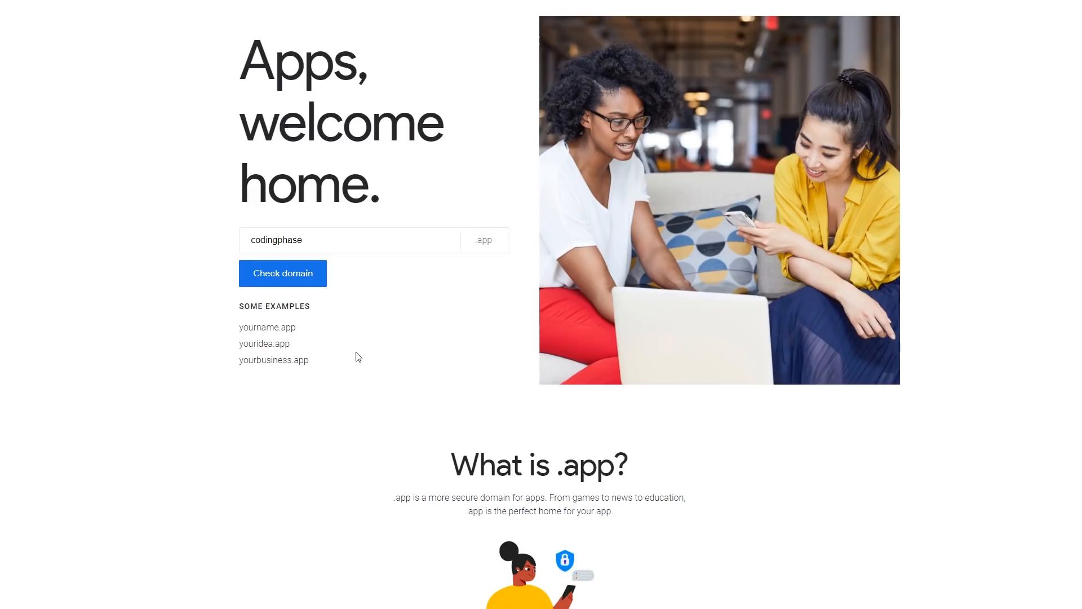
{"action": "right_click", "coordinate": [271, 494]}
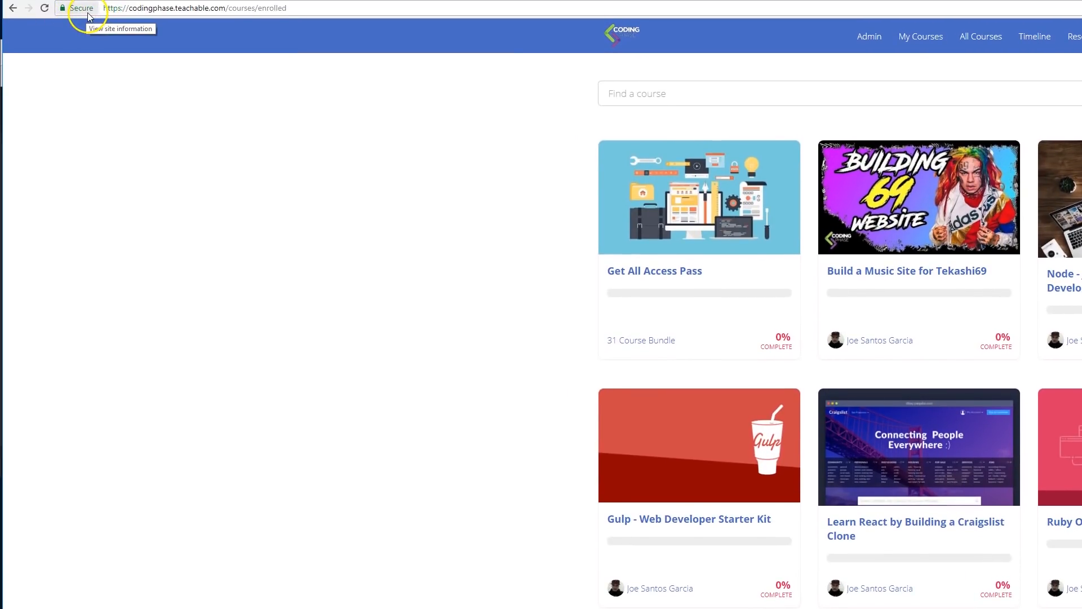
{"action": "left_click", "coordinate": [80, 10]}
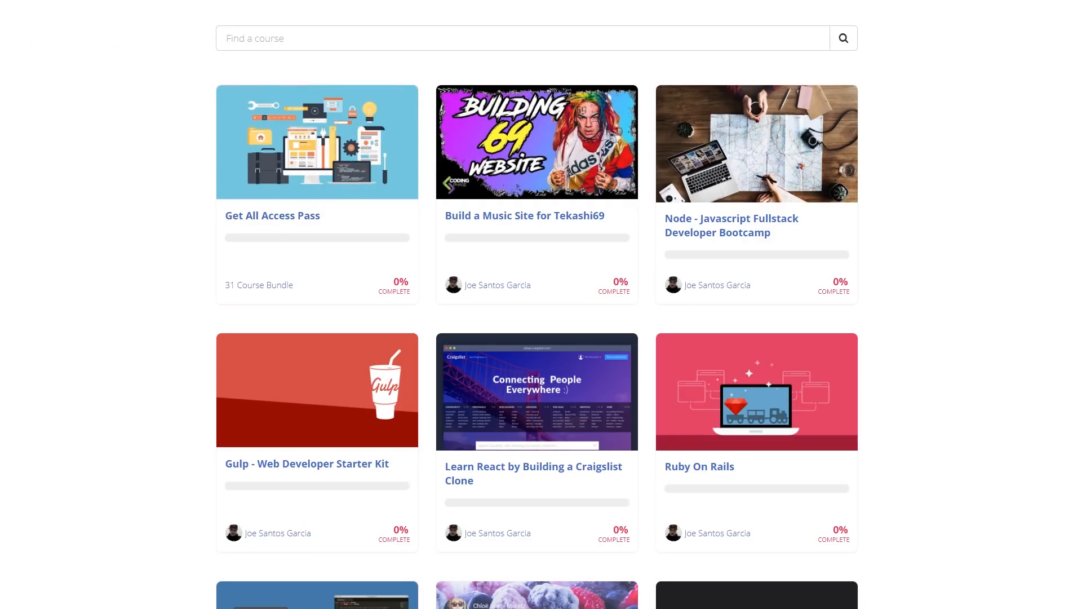
{"action": "mouse_move", "coordinate": [520, 379]}
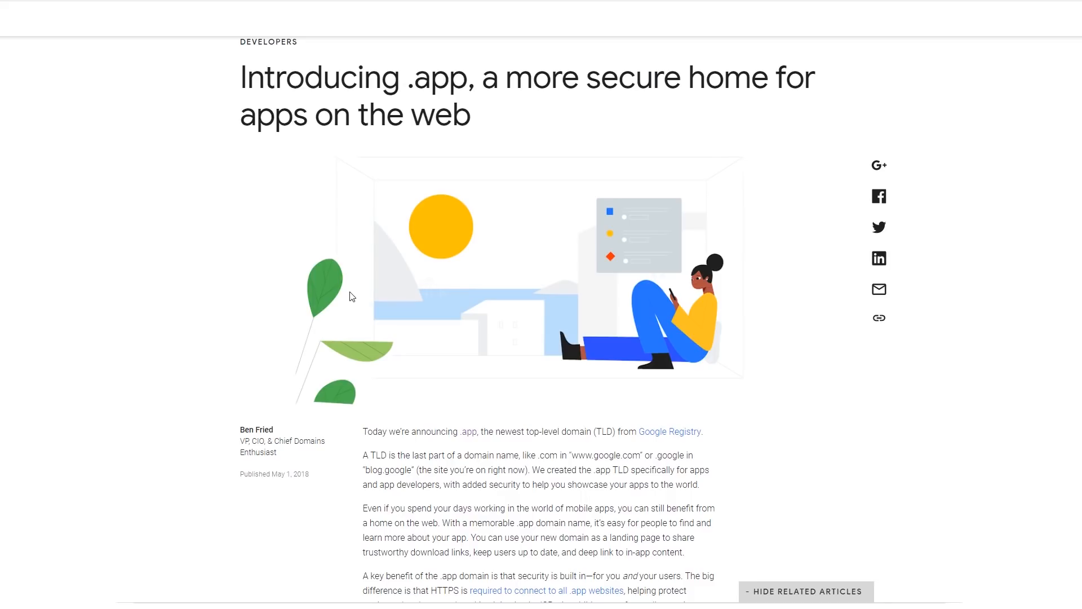
{"action": "scroll", "scroll_direction": "down", "scroll_amount": 3}
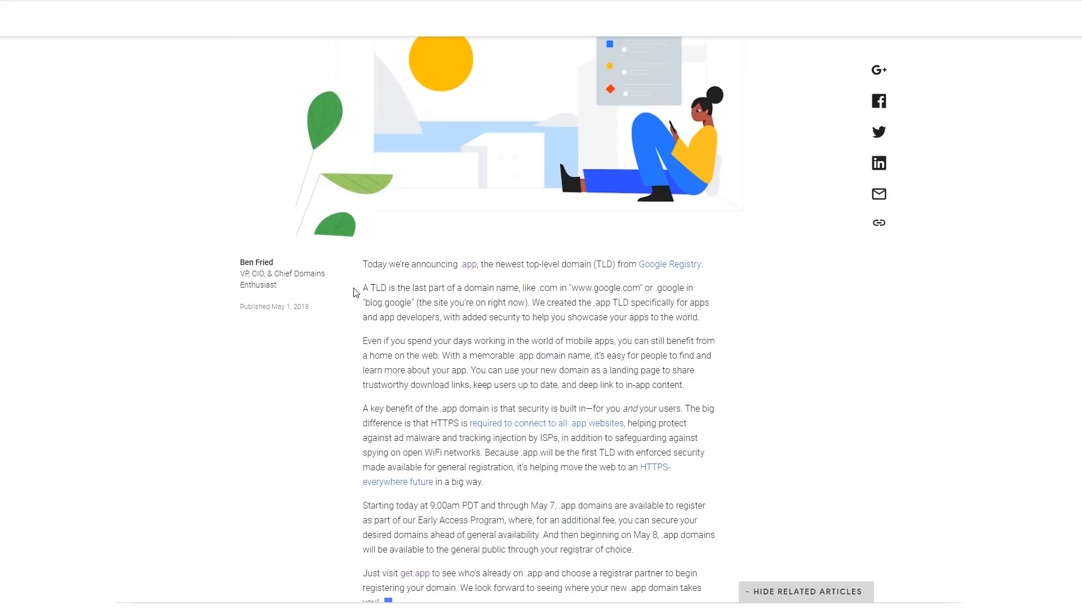
{"action": "scroll", "scroll_direction": "down", "scroll_amount": 3}
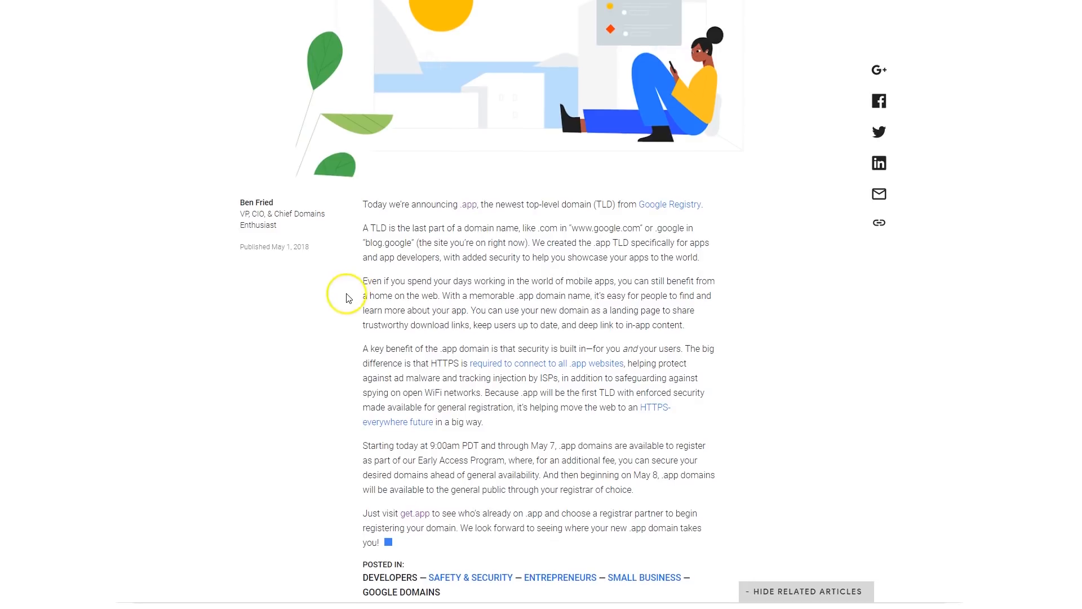
{"action": "scroll", "scroll_direction": "down", "scroll_amount": 3}
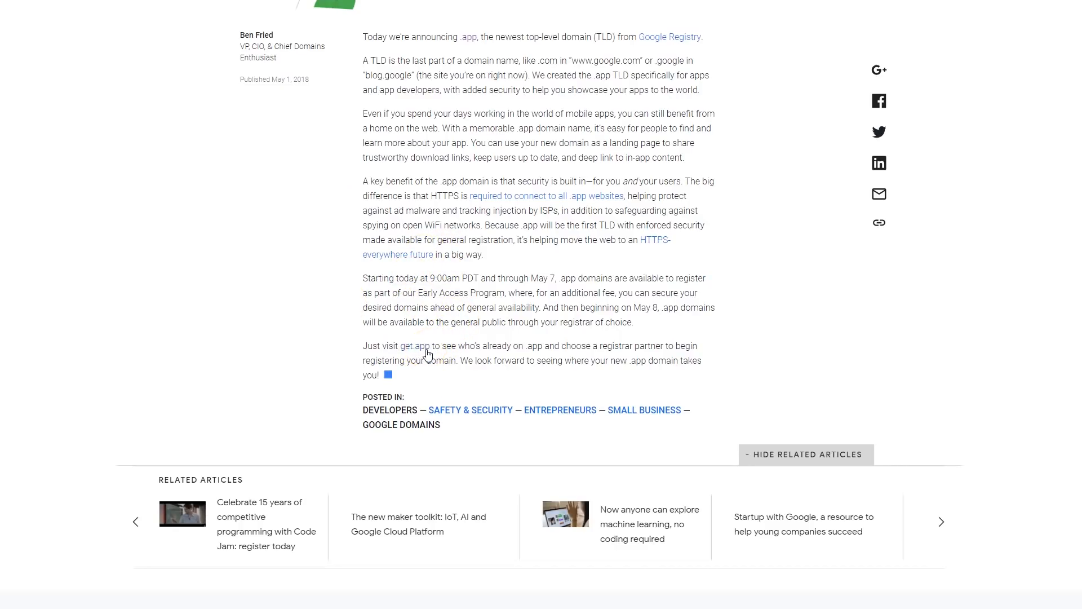
Step: Open get.app from the article and check availability of 'singles' as singles.app
{"action": "left_click", "coordinate": [415, 346]}
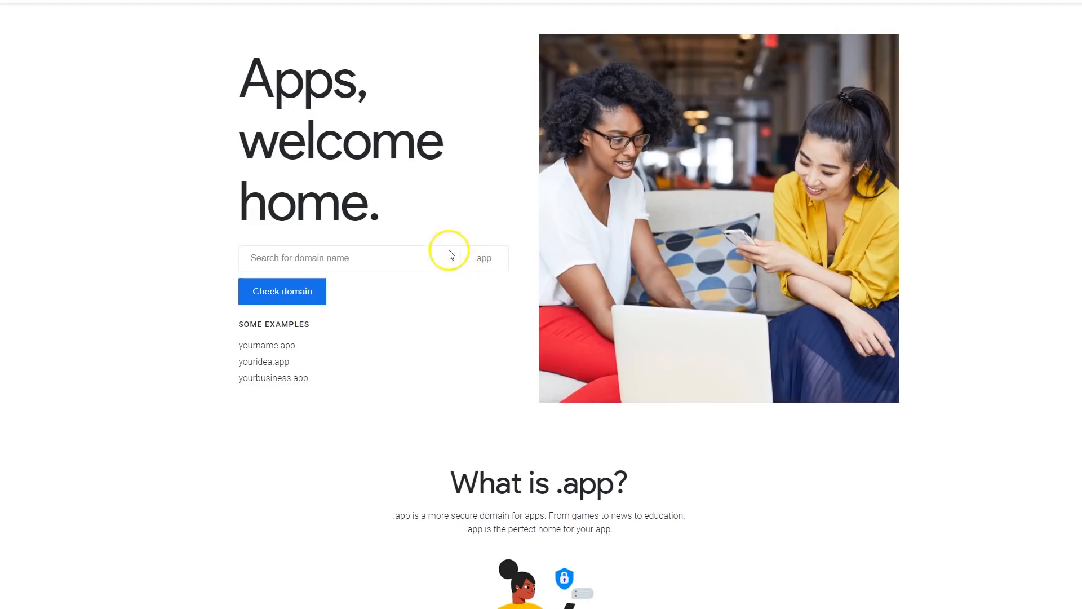
{"action": "left_click", "coordinate": [345, 258]}
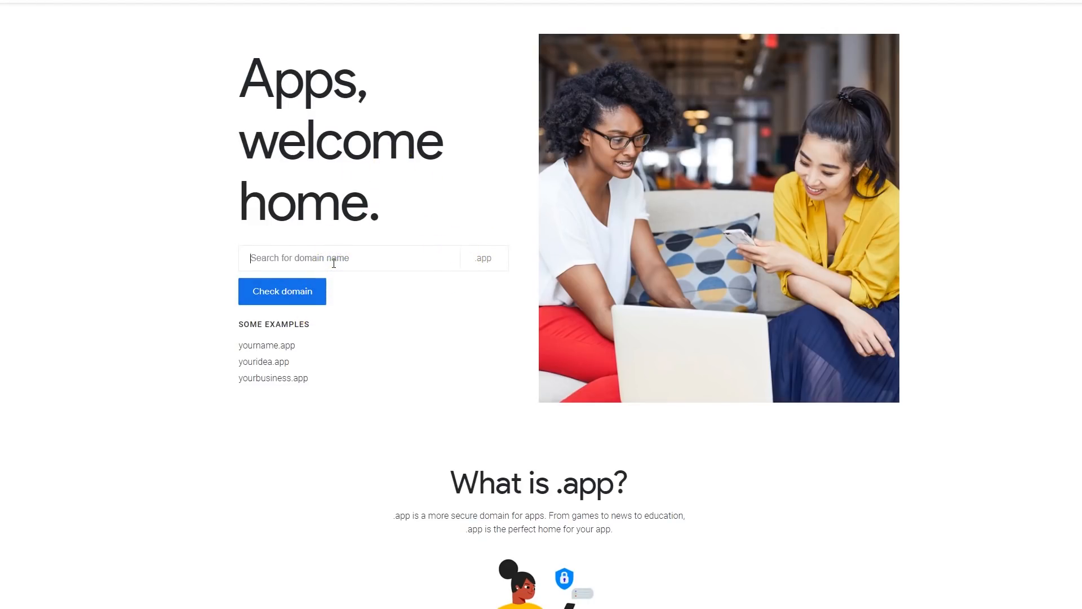
{"action": "type", "text": "singles"}
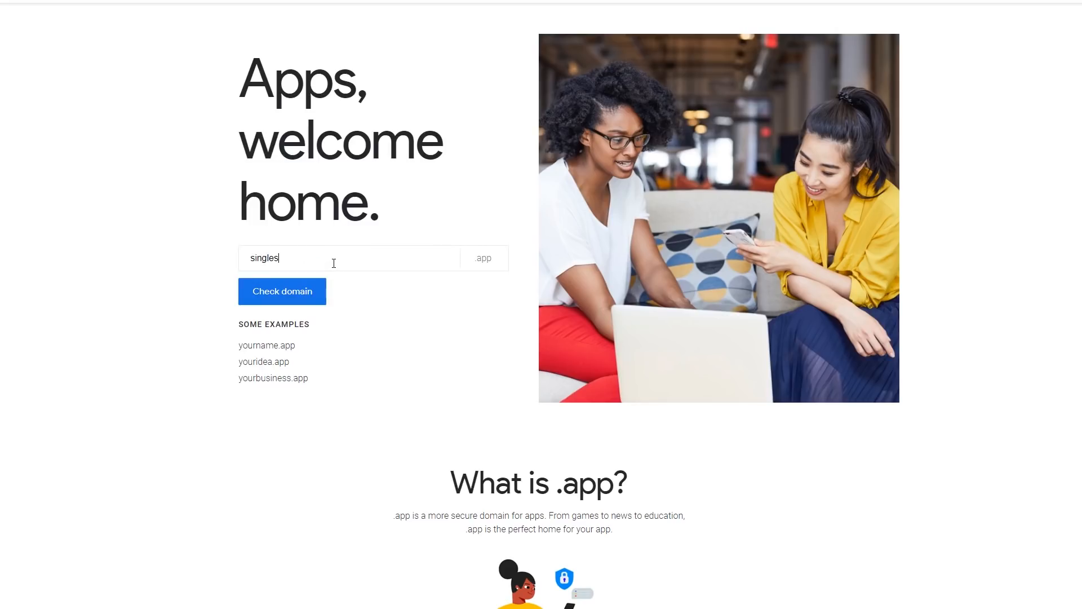
{"action": "left_click", "coordinate": [282, 291]}
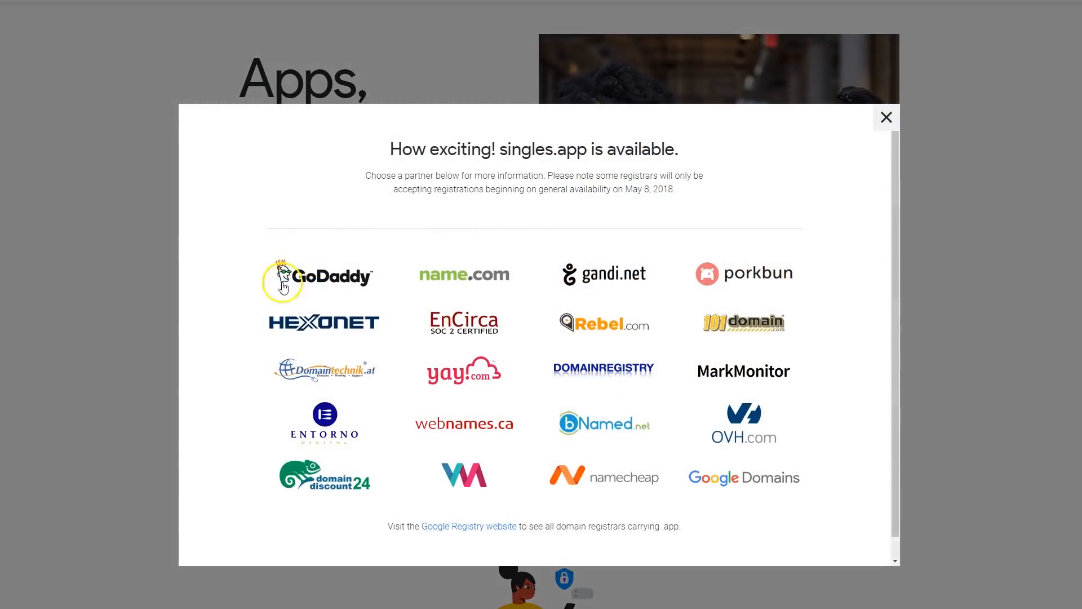
{"action": "mouse_move", "coordinate": [818, 131]}
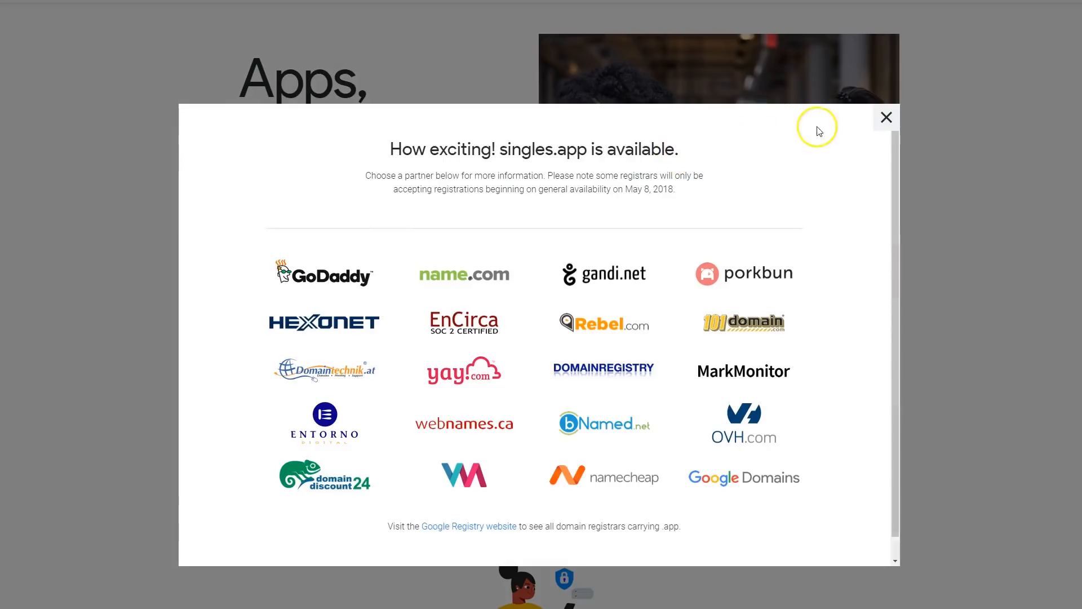
{"action": "mouse_move", "coordinate": [887, 119]}
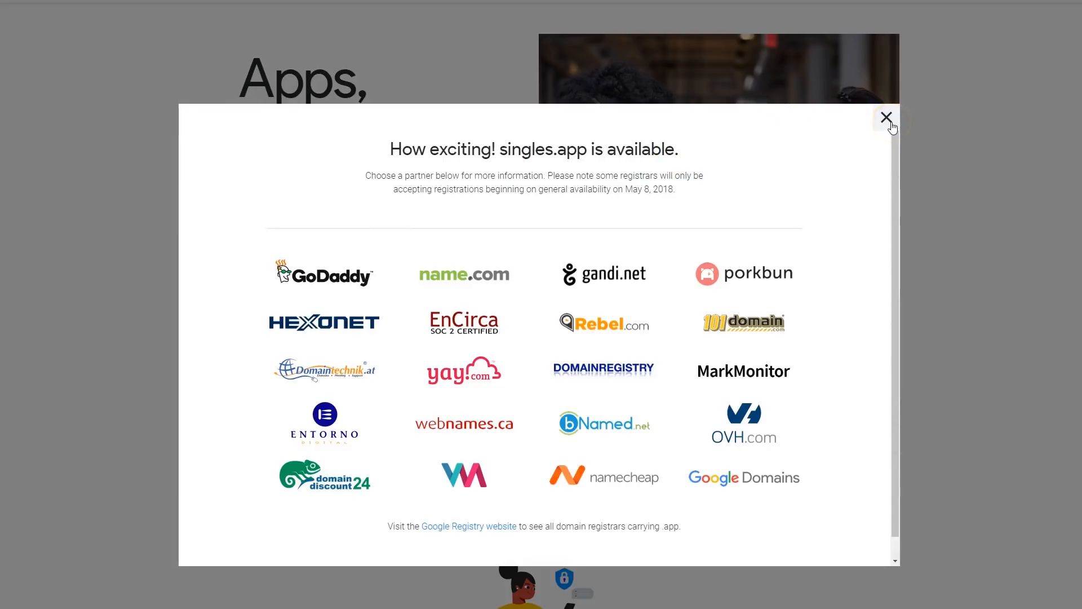
{"action": "mouse_move", "coordinate": [885, 125]}
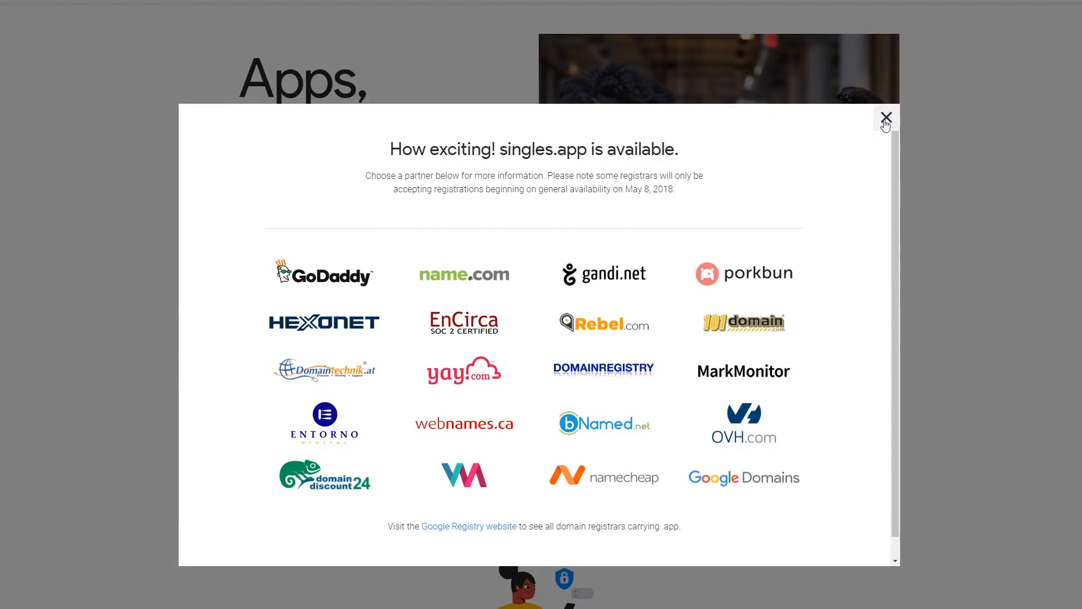
Step: Close the singles.app availability popup with its top-right X
{"action": "left_click", "coordinate": [886, 118]}
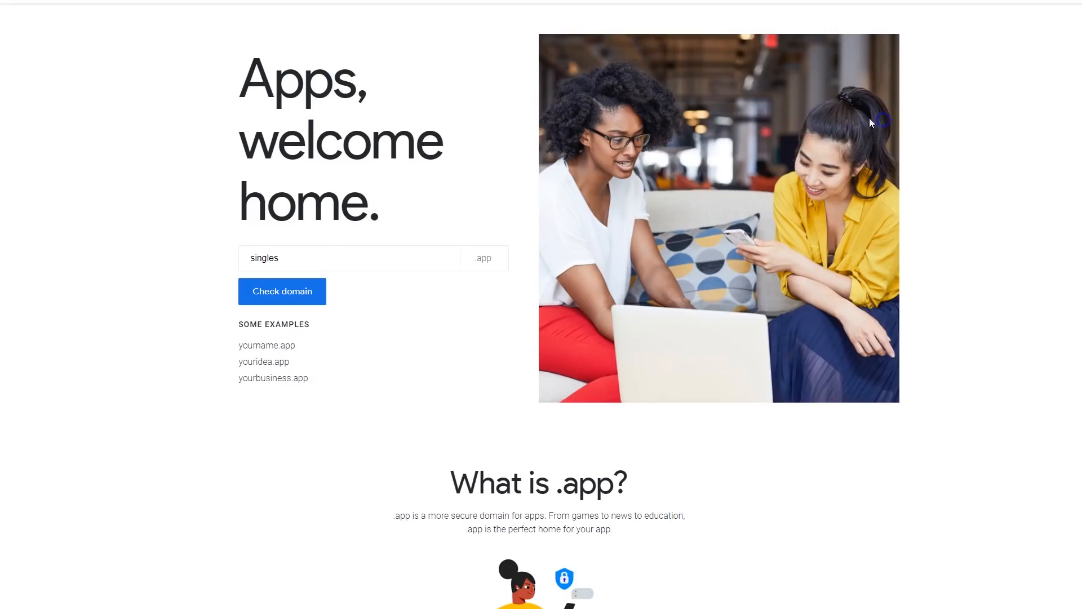
{"action": "mouse_move", "coordinate": [107, 545]}
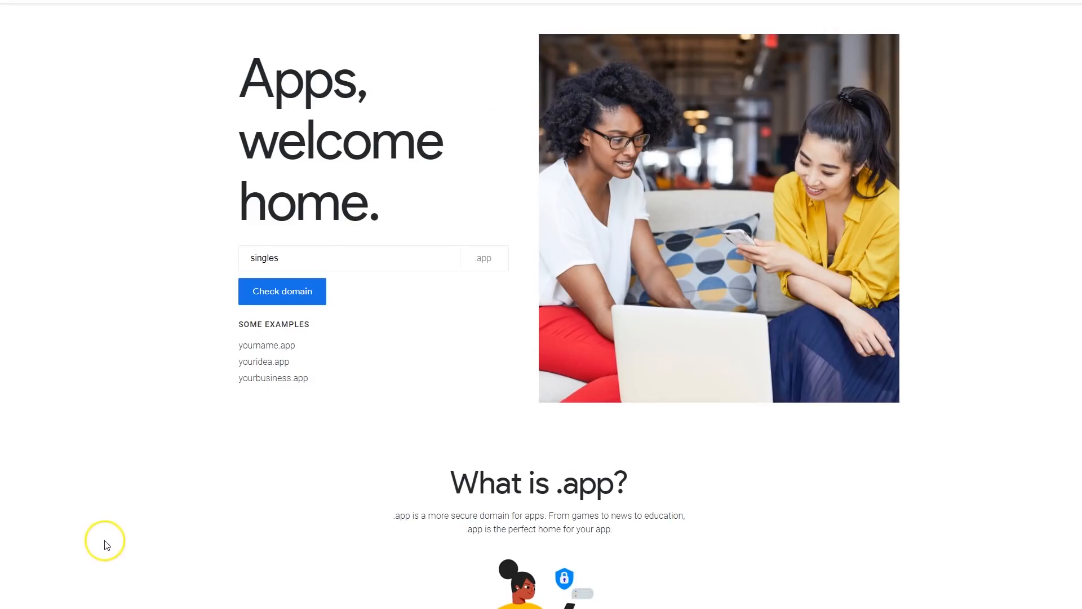
{"action": "mouse_move", "coordinate": [37, 595]}
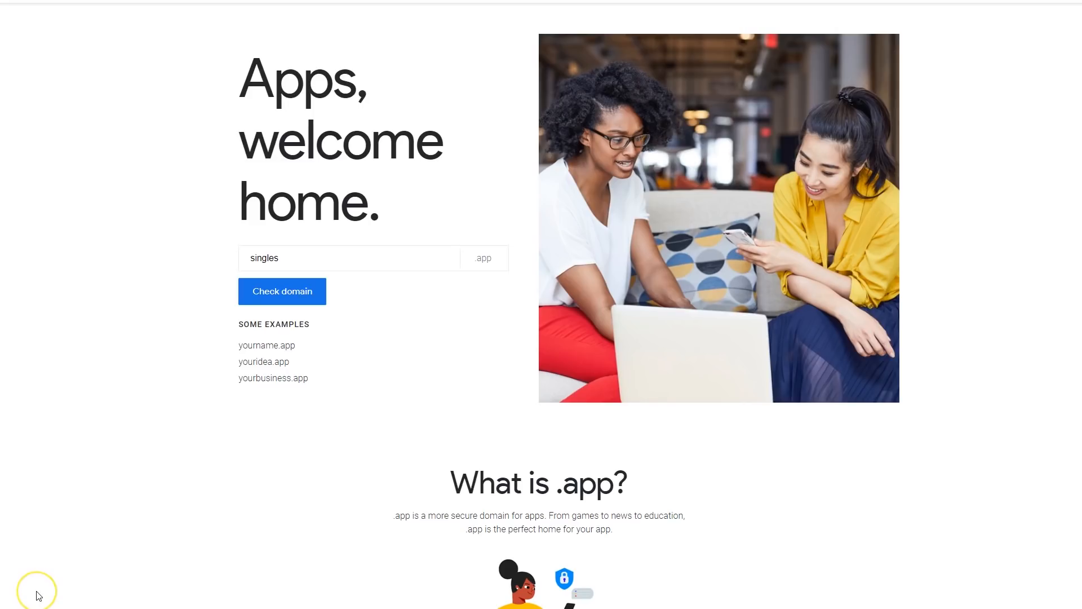